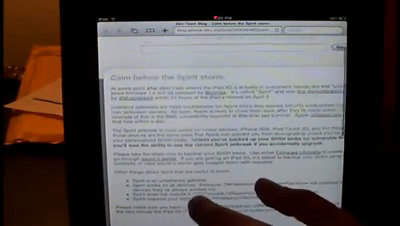
pyautogui.scroll(-3)
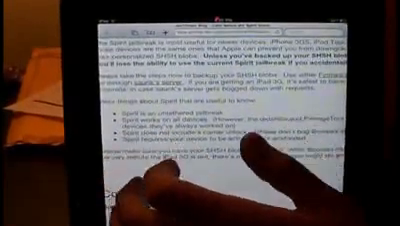
pyautogui.scroll(-3)
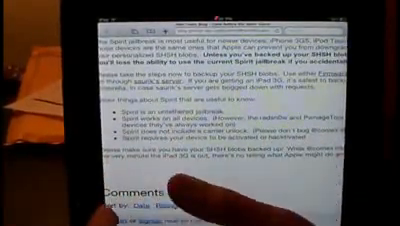